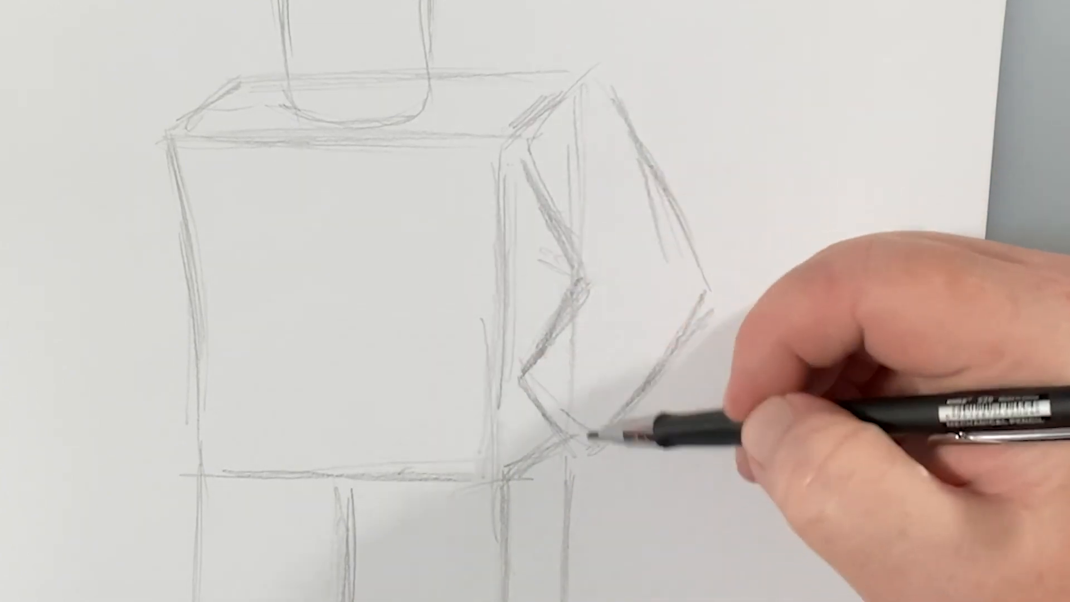
pyautogui.moveTo(641, 41)
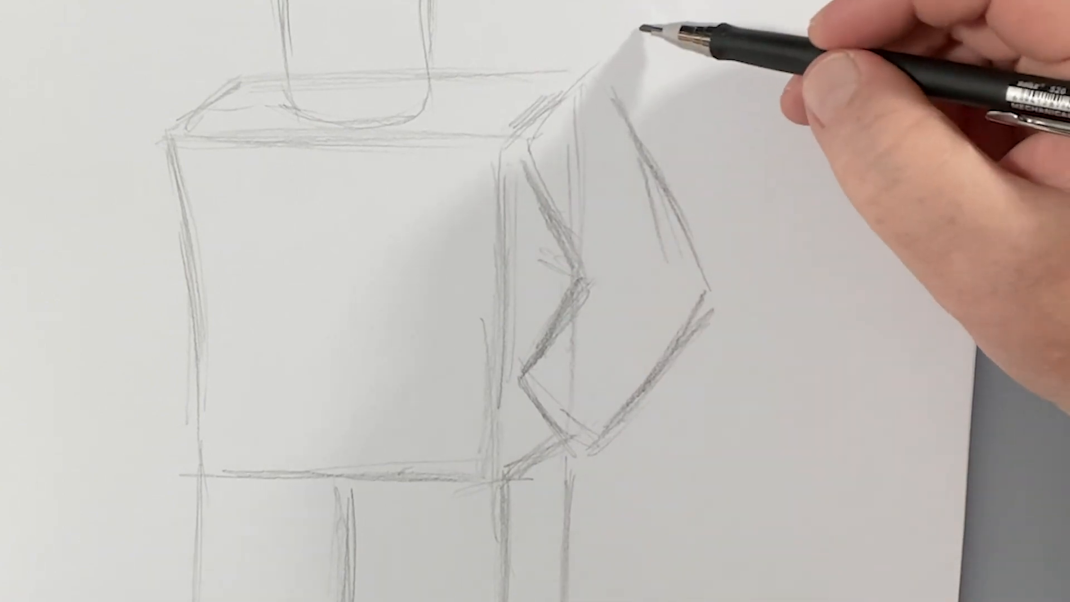